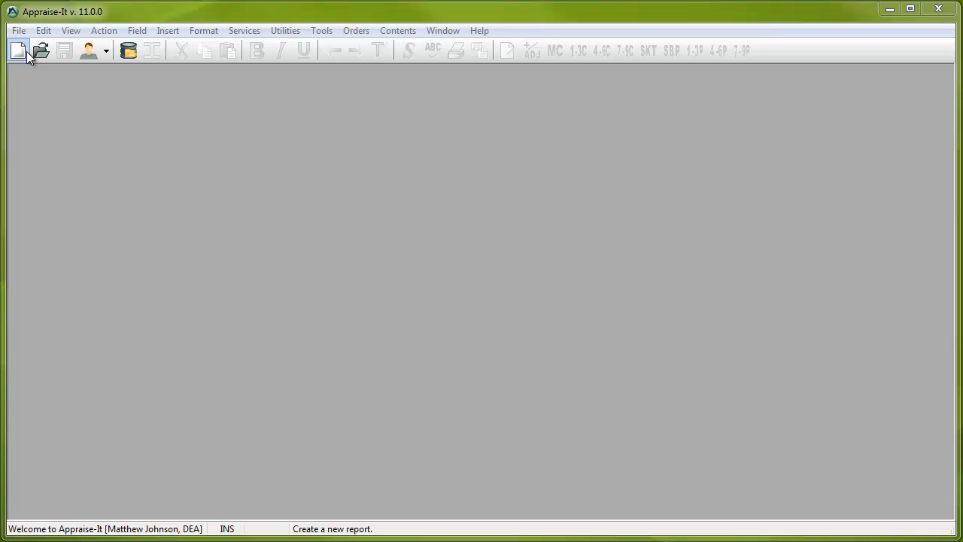
- Create a new blank Uniform Residential Appraisal Report (file 11014389)
click(19, 50)
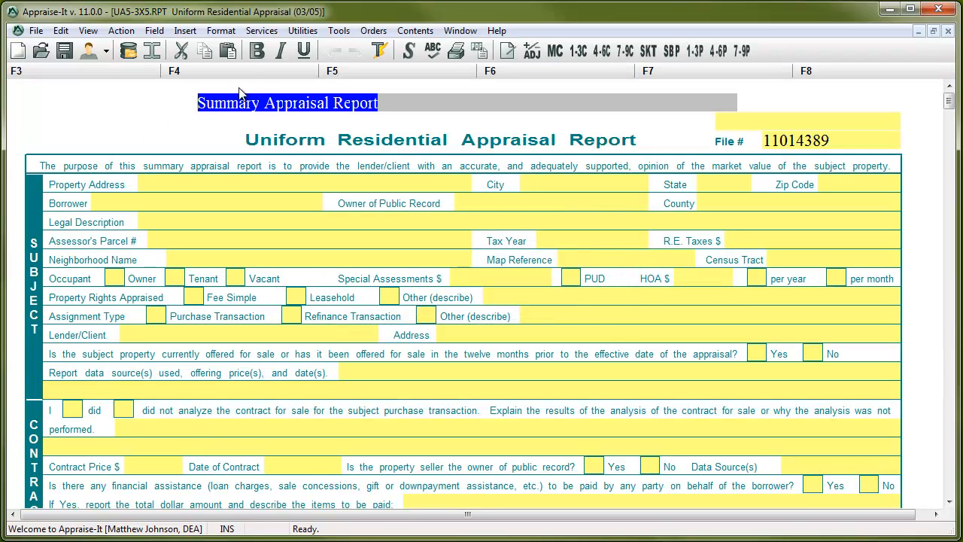
- Launch Comp Manager from the Tools menu to reach the comparable search form
click(339, 30)
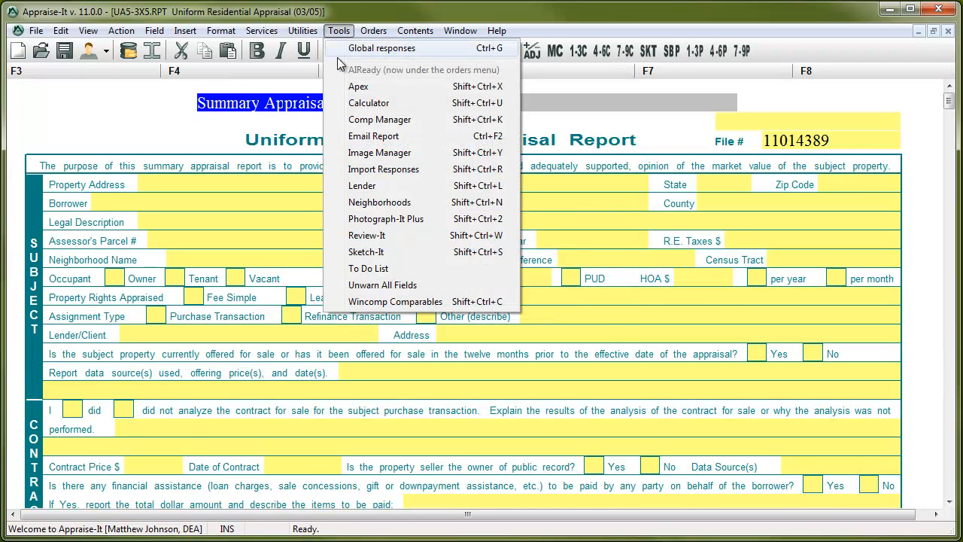
click(380, 121)
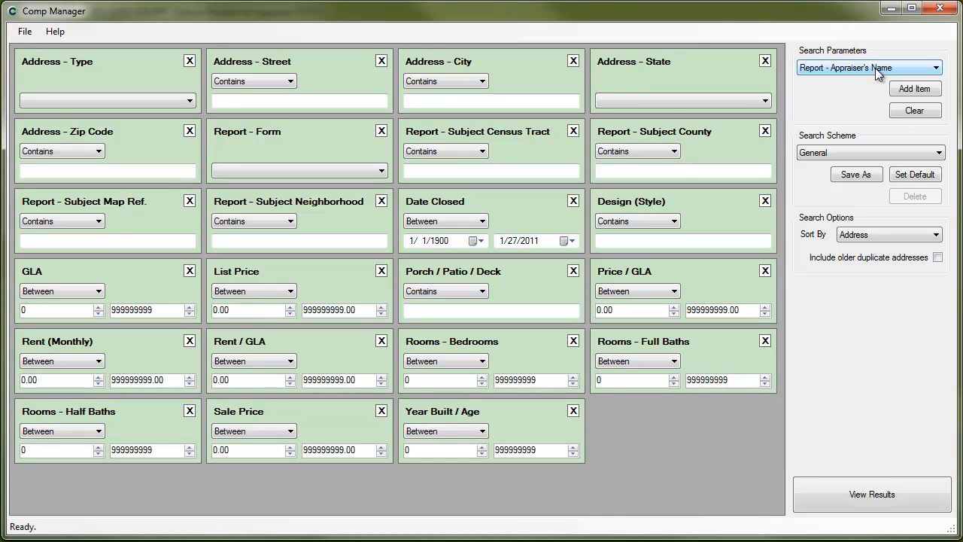
- Add Fireplaces as a criterion, leaving Functional Utility as the chosen search parameter
click(936, 68)
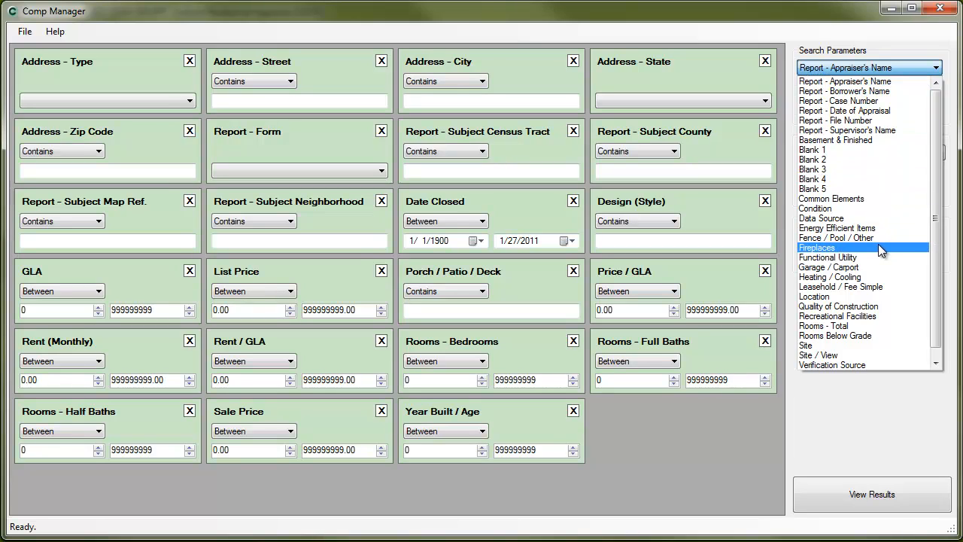
click(816, 247)
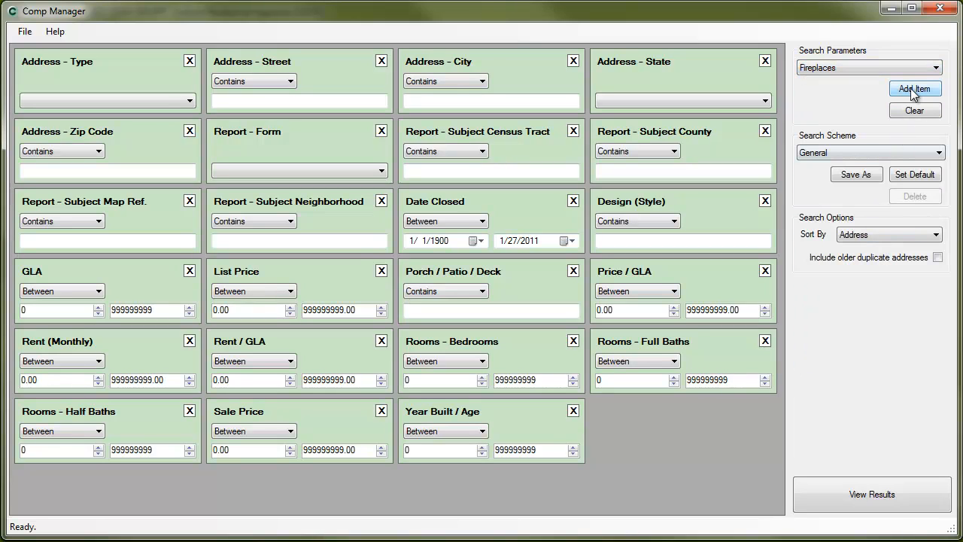
click(915, 89)
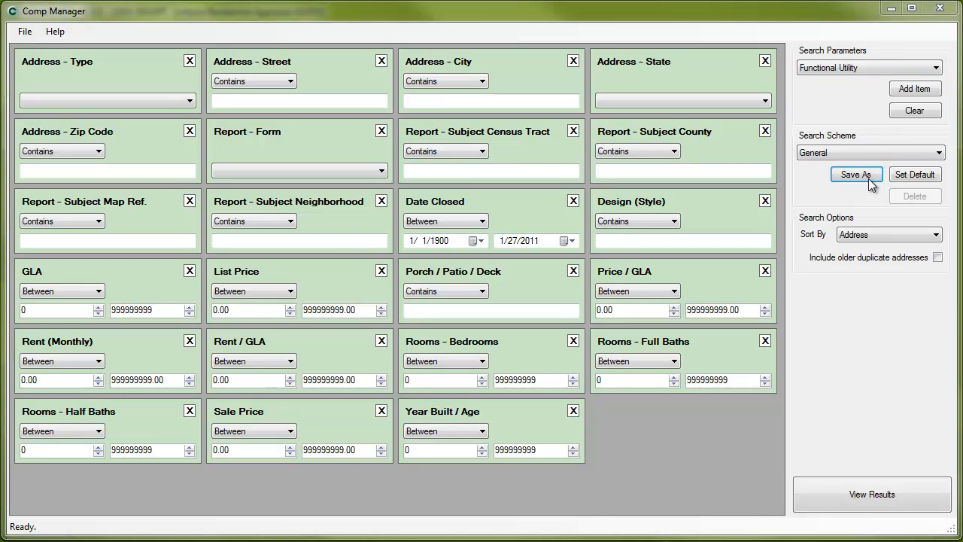
- Save the criteria as search scheme ER6 and enter the city in the Address - City field
click(856, 174)
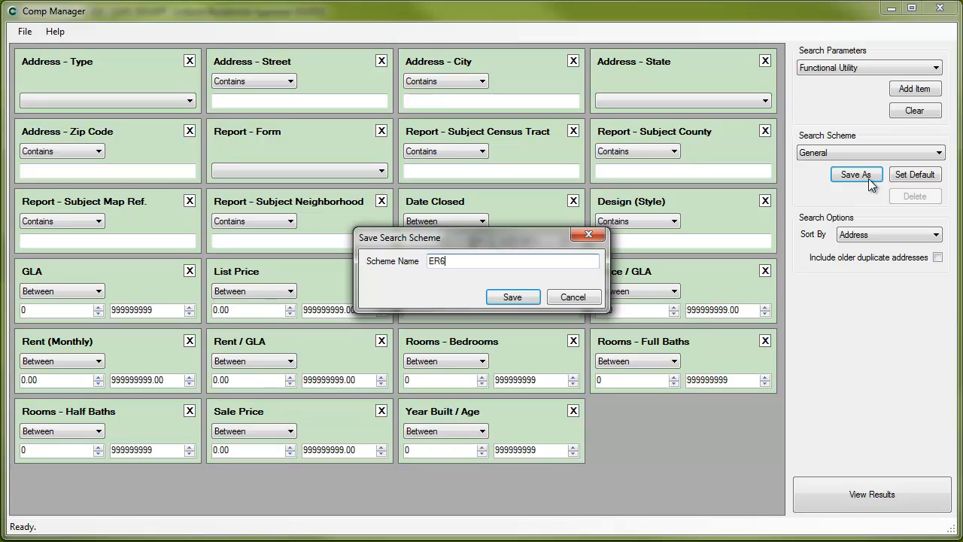
click(511, 297)
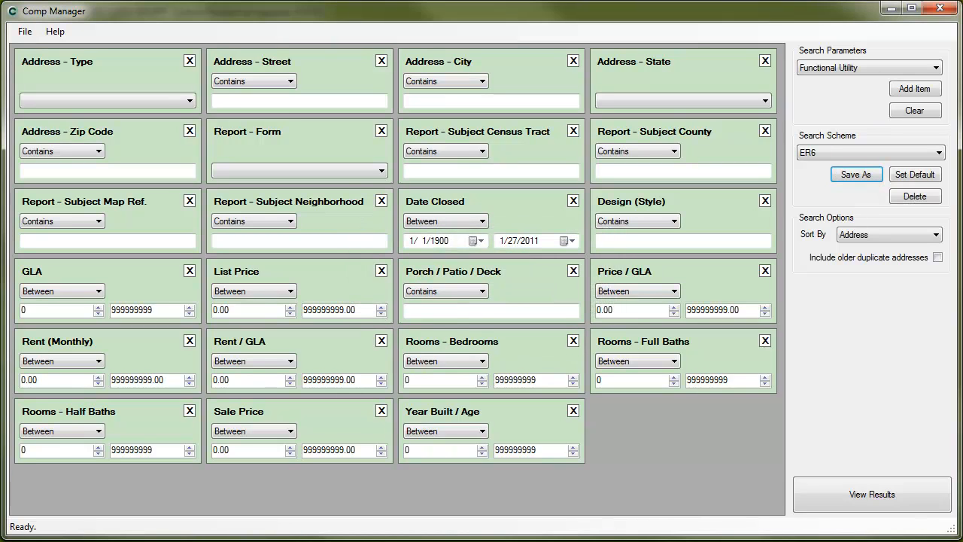
text(Batesville)
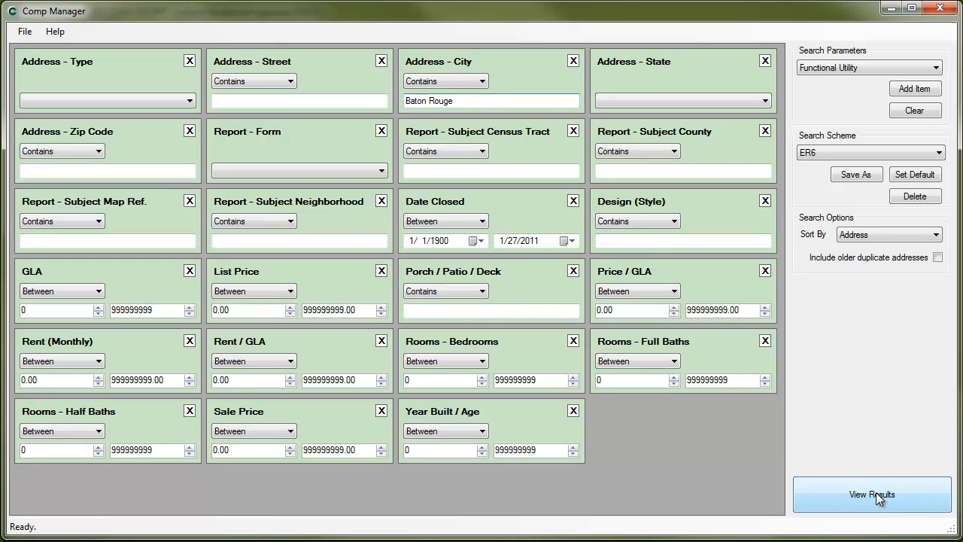
- Run the search for seven Baton Rouge comps and review the 911 Venetian Ave sale details
click(871, 494)
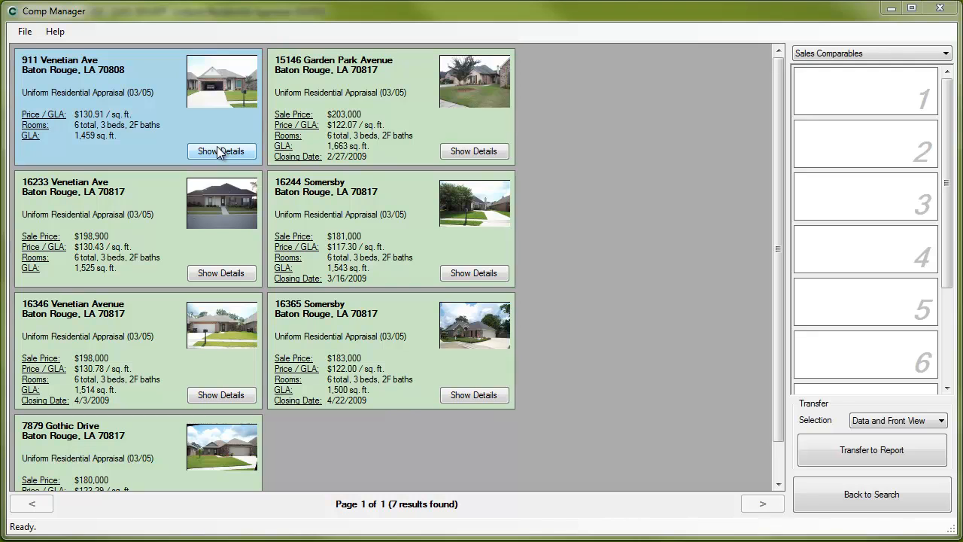
click(221, 151)
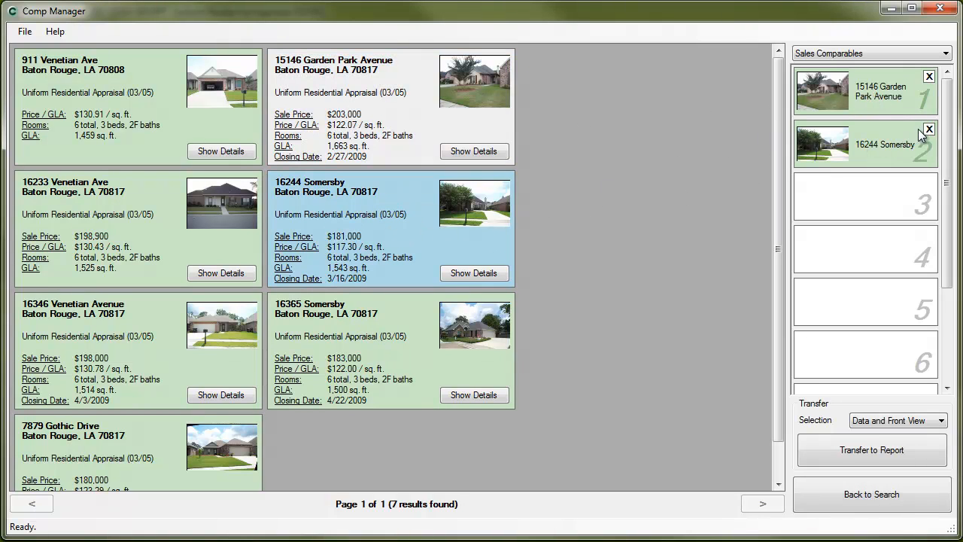
click(929, 129)
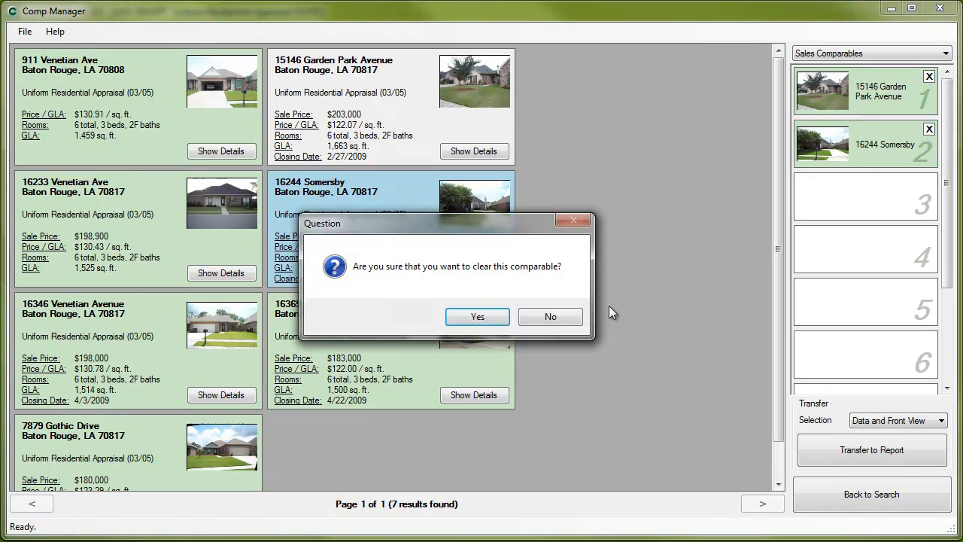
click(477, 316)
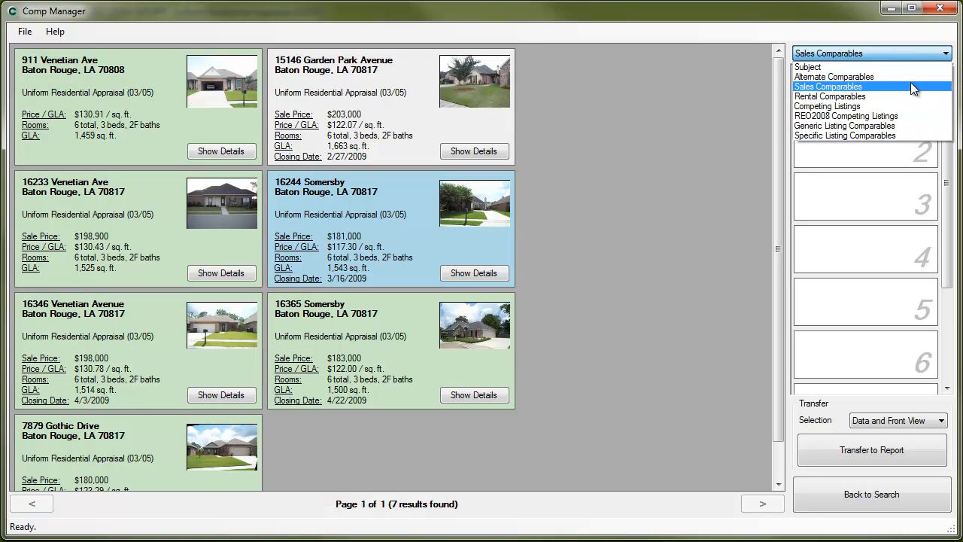
- Return to Sales Comparables and transfer 15146 Garden Park Avenue into the report
click(830, 96)
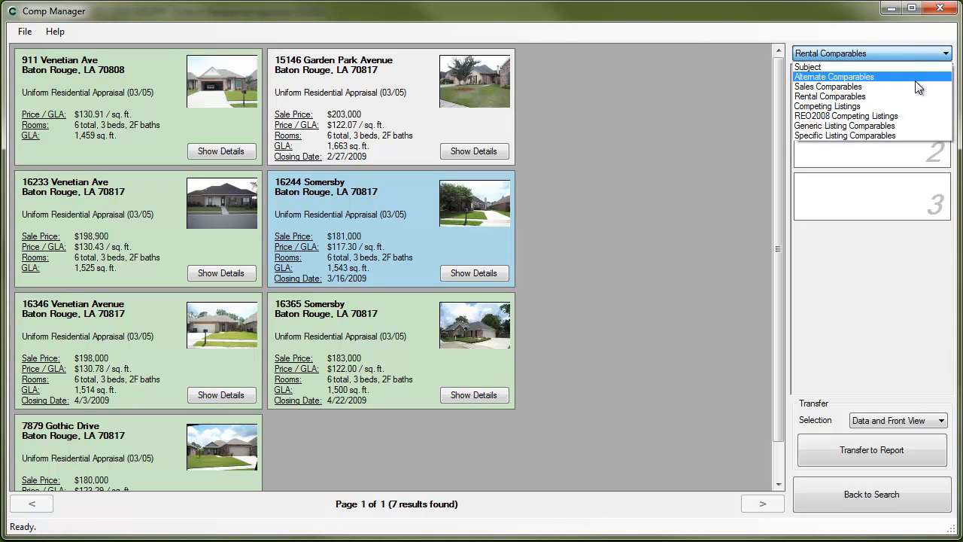
click(827, 86)
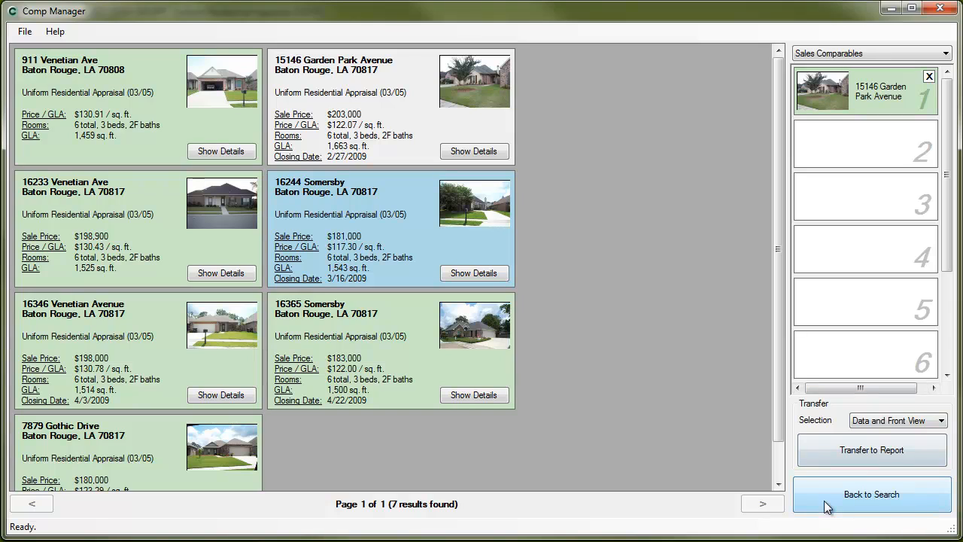
mouse_move(827, 448)
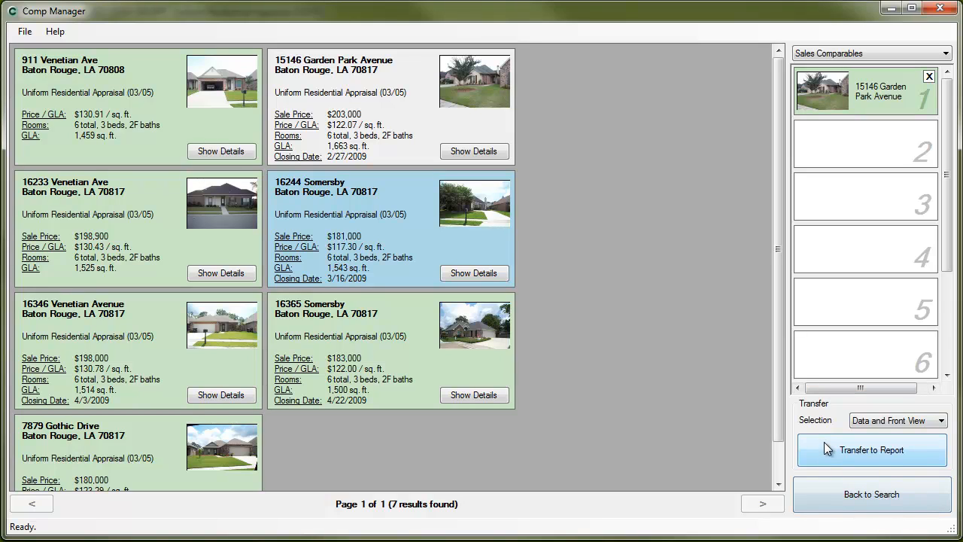
click(871, 449)
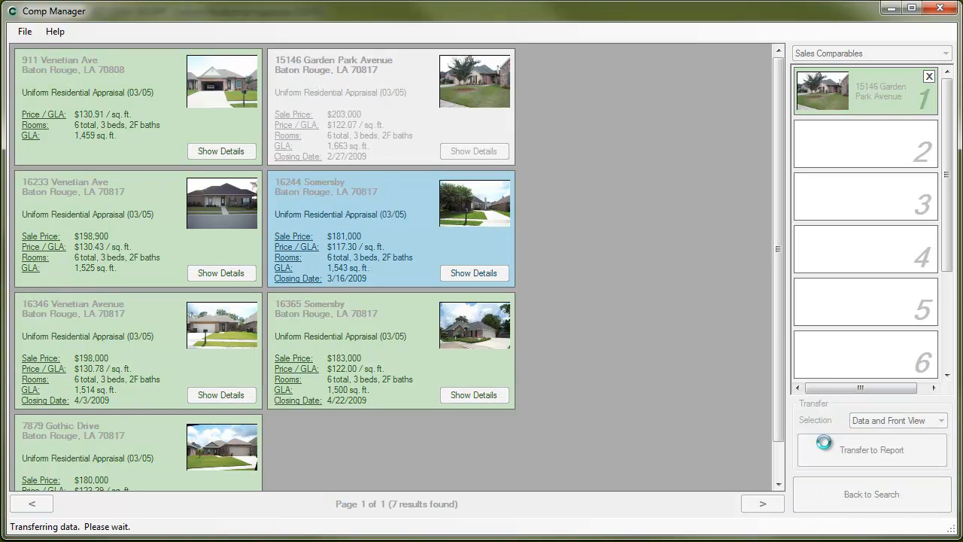